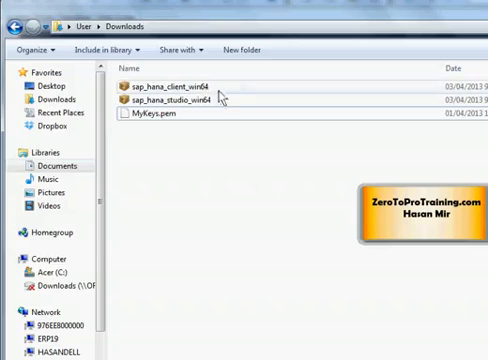
Open the sap_hana_client_win64 zip in Express Zip and set extraction to Downloads\sap_client_software.
{"action": "left_click", "coordinate": [180, 89]}
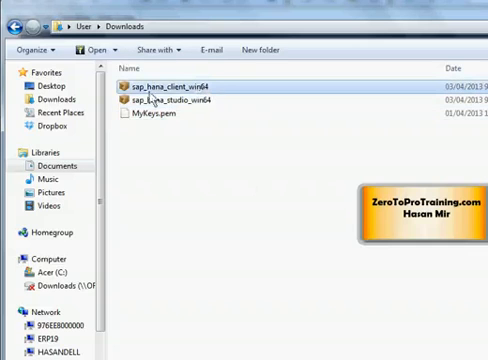
{"action": "mouse_move", "coordinate": [160, 103]}
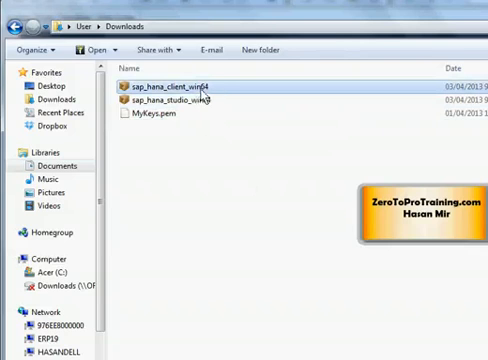
{"action": "double_click", "coordinate": [168, 89]}
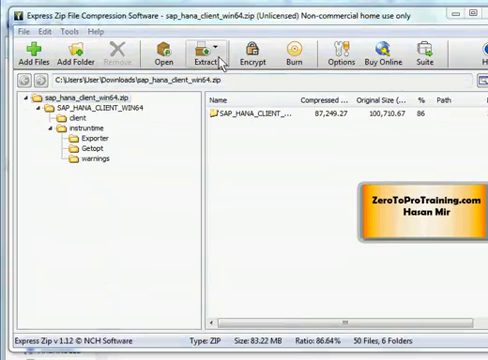
{"action": "left_click", "coordinate": [198, 55]}
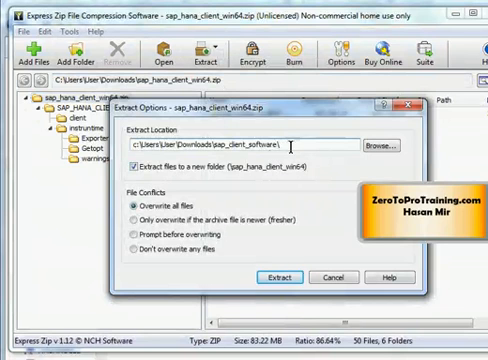
{"action": "triple_click", "coordinate": [250, 147]}
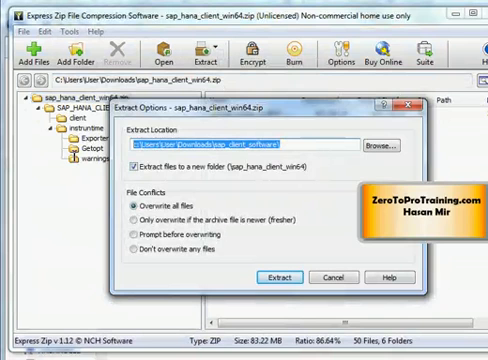
{"action": "mouse_move", "coordinate": [228, 280]}
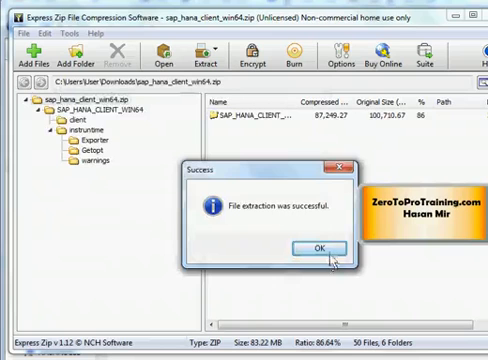
Dismiss the extraction success message and launch hdbsetup from the extracted SAP_HANA_CLIENT_WIN64 folder.
{"action": "left_click", "coordinate": [319, 248]}
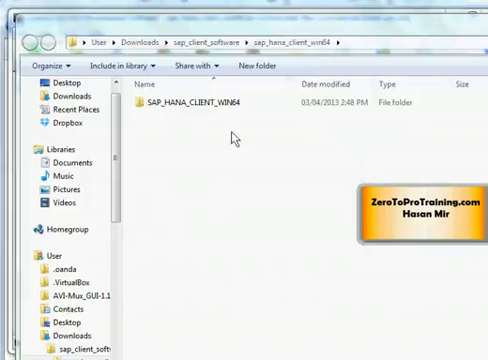
{"action": "mouse_move", "coordinate": [200, 110]}
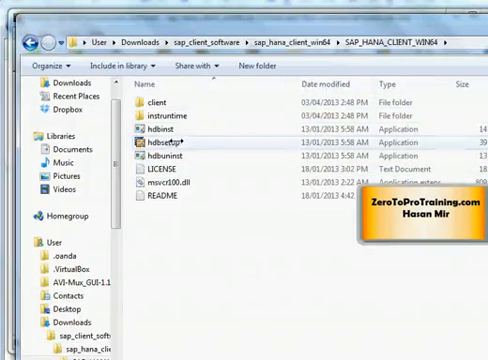
{"action": "left_click", "coordinate": [168, 146]}
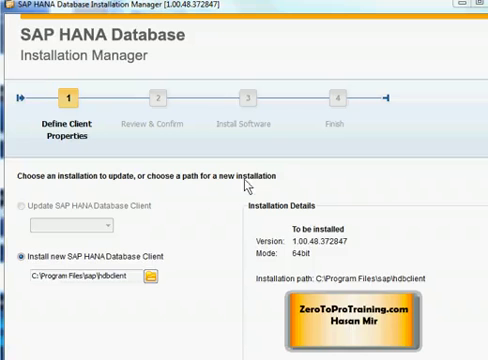
{"action": "mouse_move", "coordinate": [245, 100]}
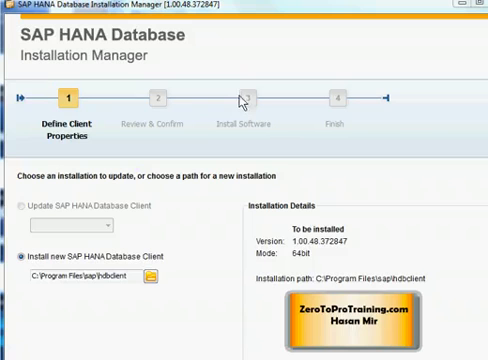
{"action": "mouse_move", "coordinate": [352, 118]}
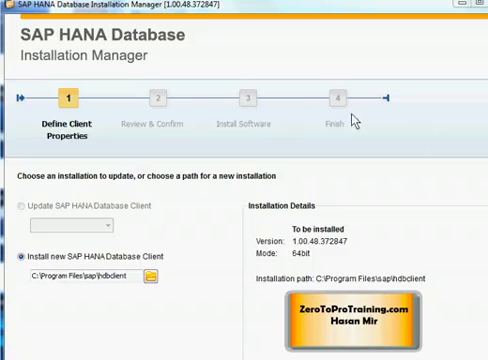
{"action": "mouse_move", "coordinate": [128, 283]}
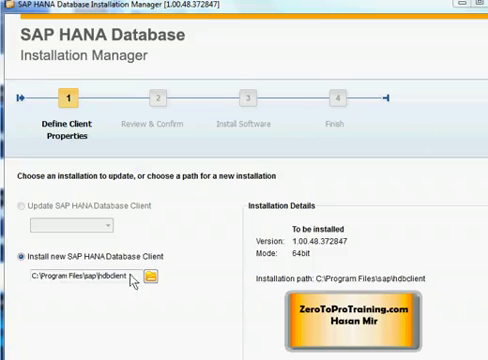
Keep the new client install path C:\Program Files\sap\hdbclient and advance to Review & Confirm.
{"action": "triple_click", "coordinate": [88, 276]}
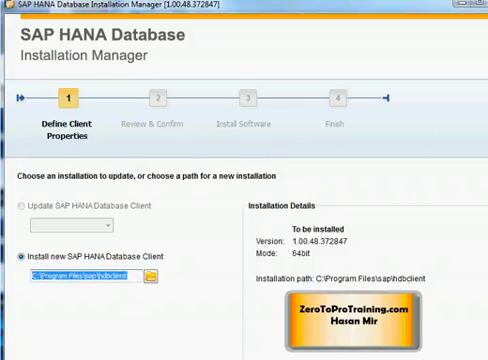
{"action": "scroll", "scroll_direction": "down", "scroll_amount": 3}
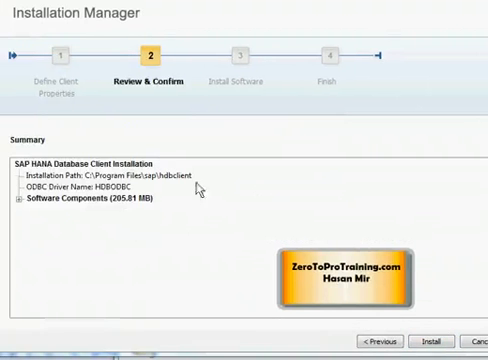
{"action": "mouse_move", "coordinate": [156, 102]}
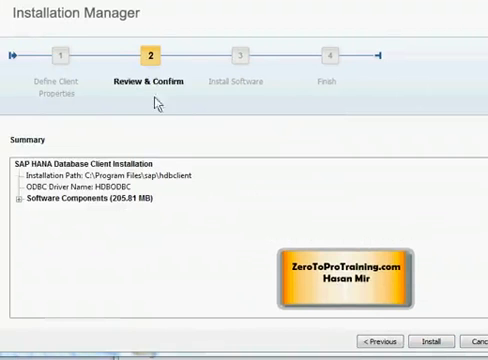
{"action": "mouse_move", "coordinate": [156, 103]}
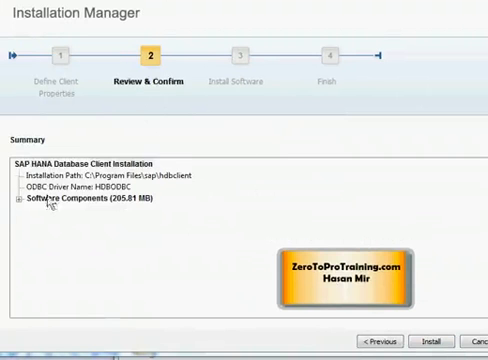
Expand and collapse the 205.81 MB Software Components list to check JDBC, ODBC, Python and SQLDBC.
{"action": "left_click", "coordinate": [15, 198]}
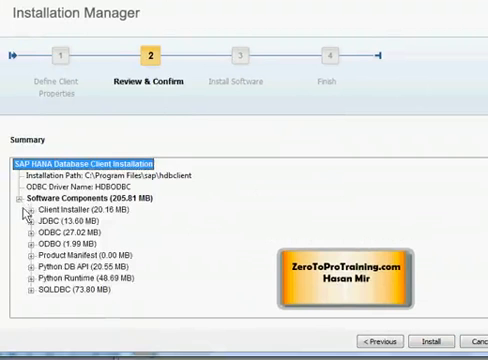
{"action": "left_click", "coordinate": [30, 197]}
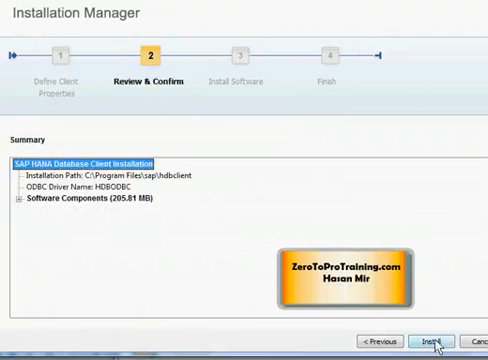
Start the SAP HANA client installation and wait for the Finish step.
{"action": "left_click", "coordinate": [431, 342]}
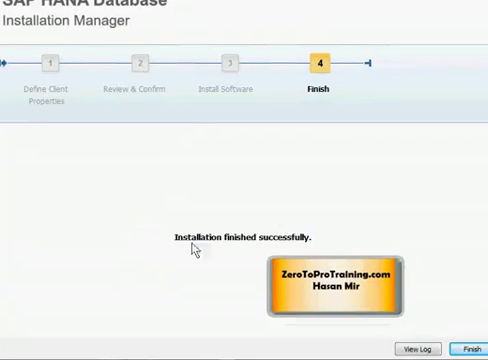
{"action": "mouse_move", "coordinate": [306, 244]}
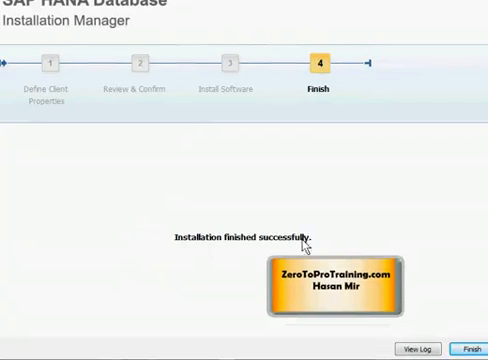